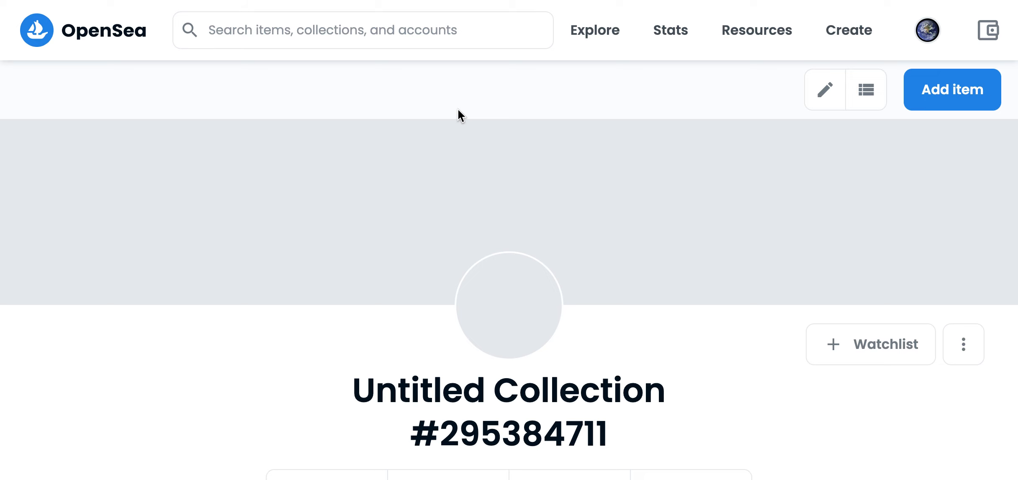
mouse_move(823, 90)
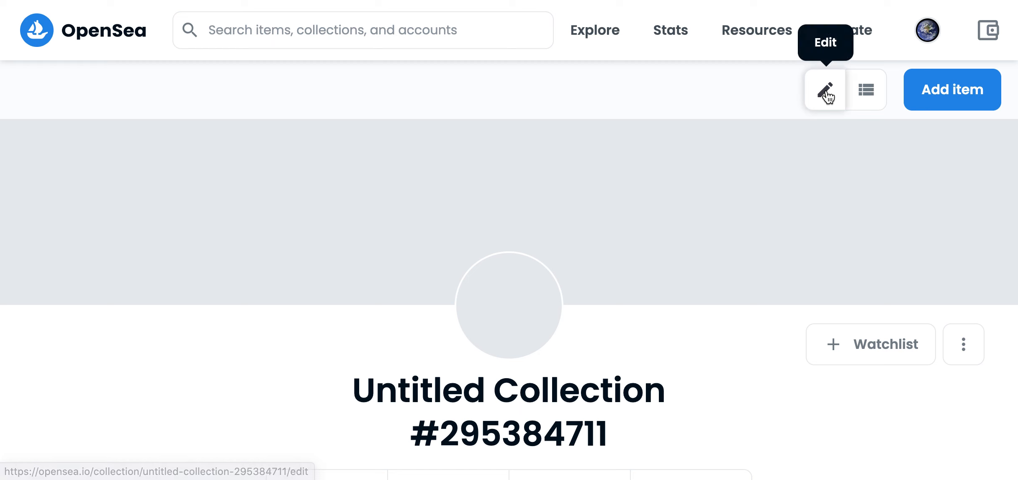
Go to the Edit My Collection page for Untitled Collection #295384711.
click(824, 89)
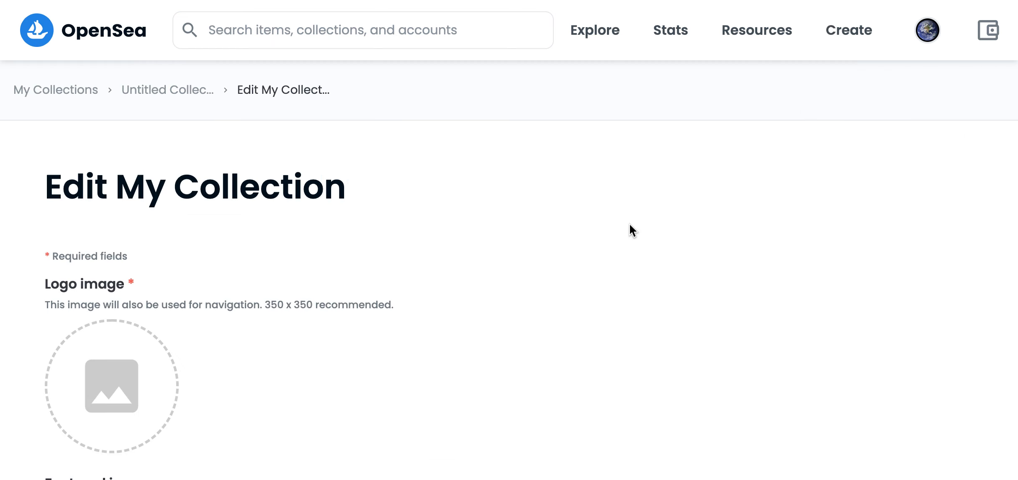
Scroll the edit form down to the Name field holding the default collection name.
scroll(down, 3)
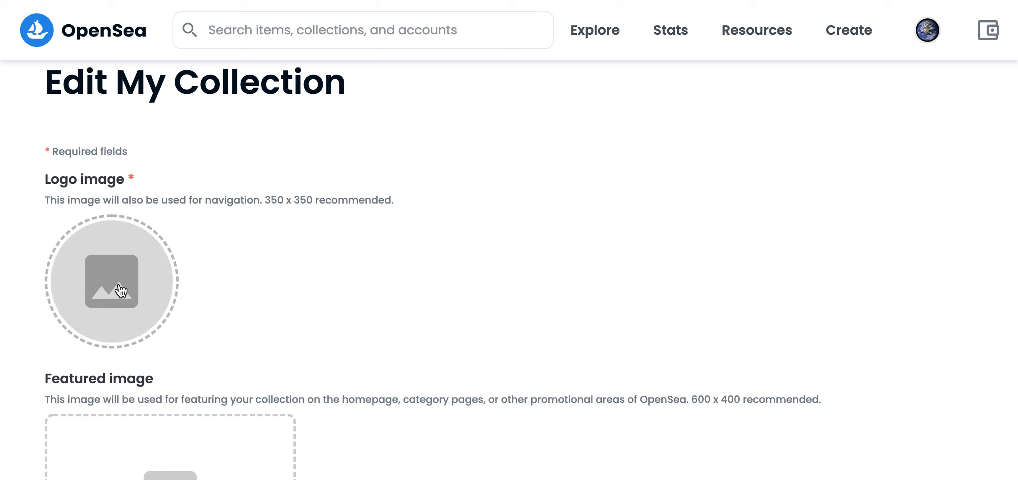
scroll(down, 3)
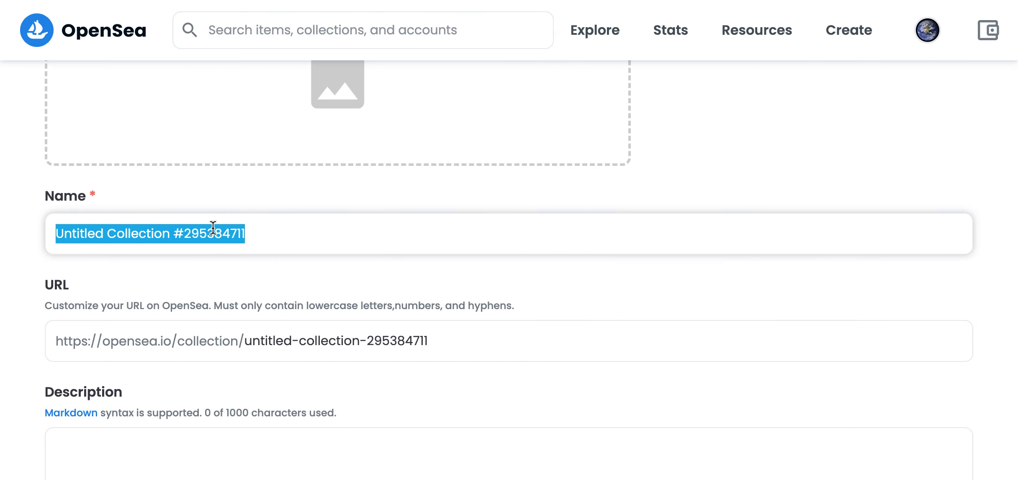
Enter 'Test collection - Earth 3.0' as the collection name, confirmed available.
text(Co)
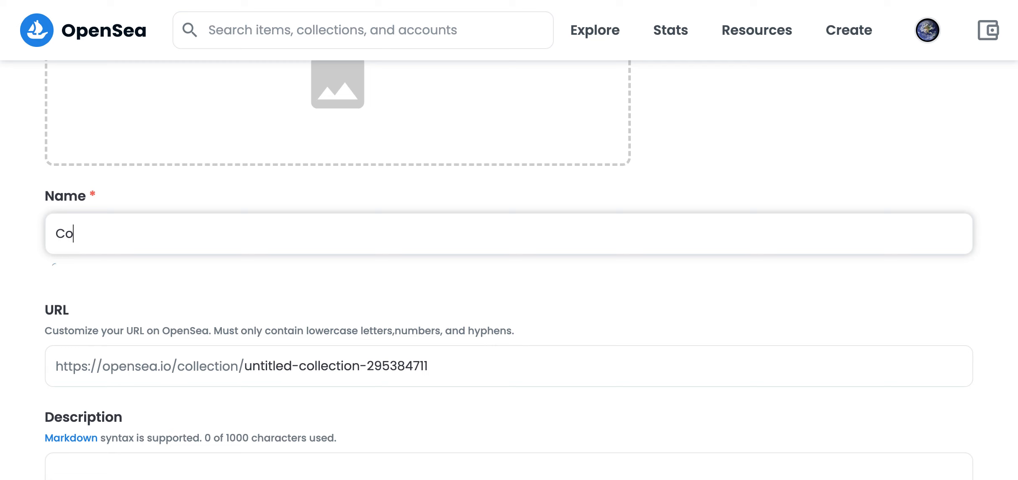
text(Test)
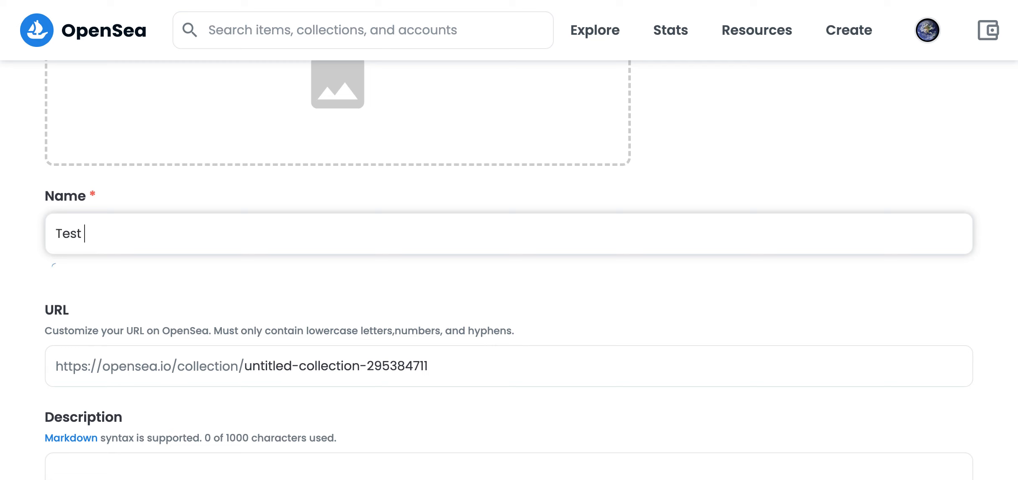
text(collection)
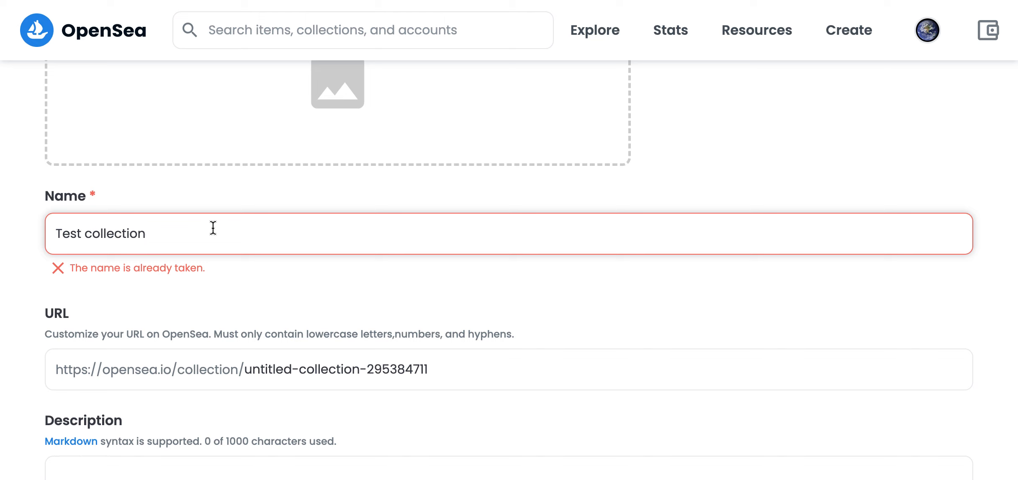
text(- Earth)
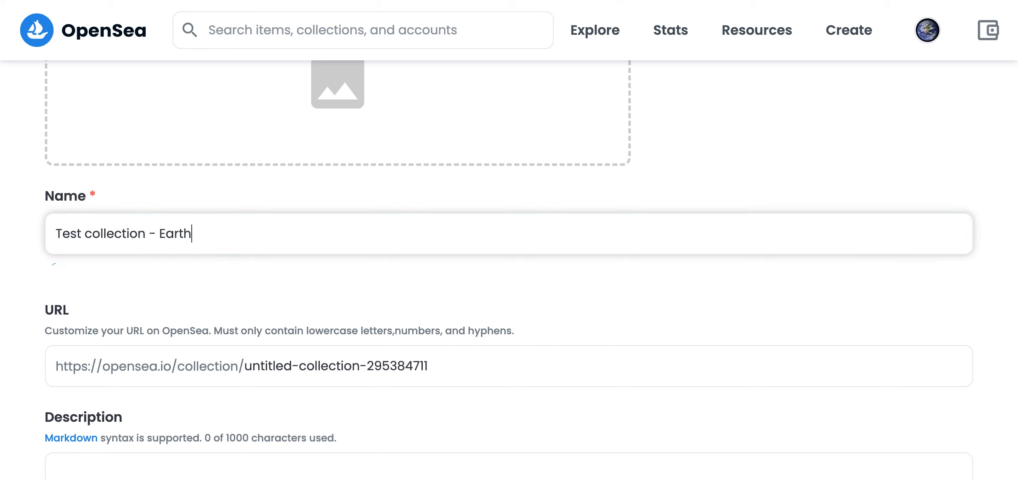
text(3.)
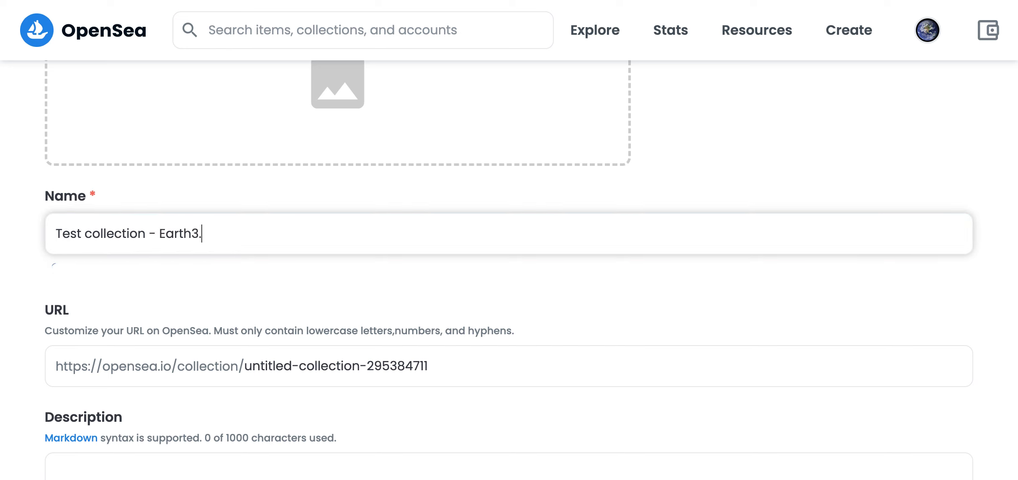
text(0)
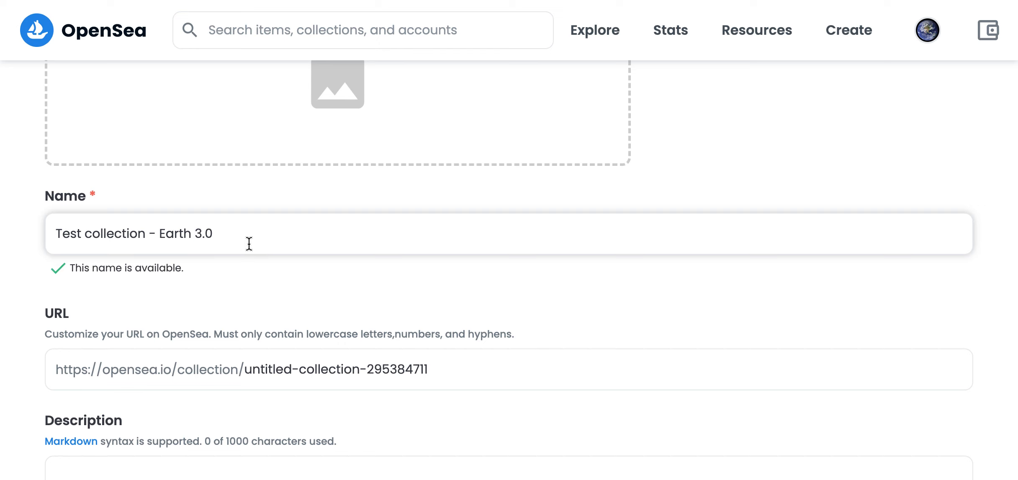
mouse_move(447, 369)
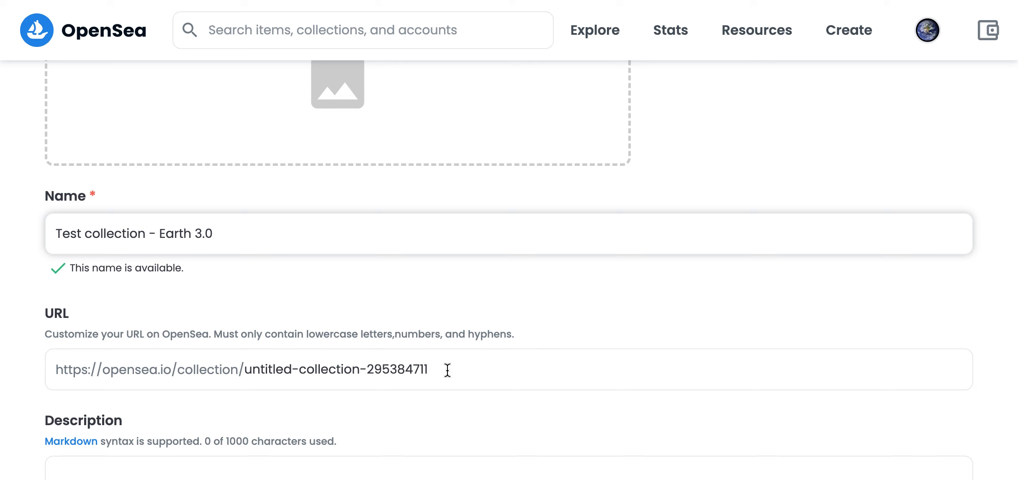
Replace the URL slug with 'earth30-test-collection', removing the invalid underscore.
double_click(336, 368)
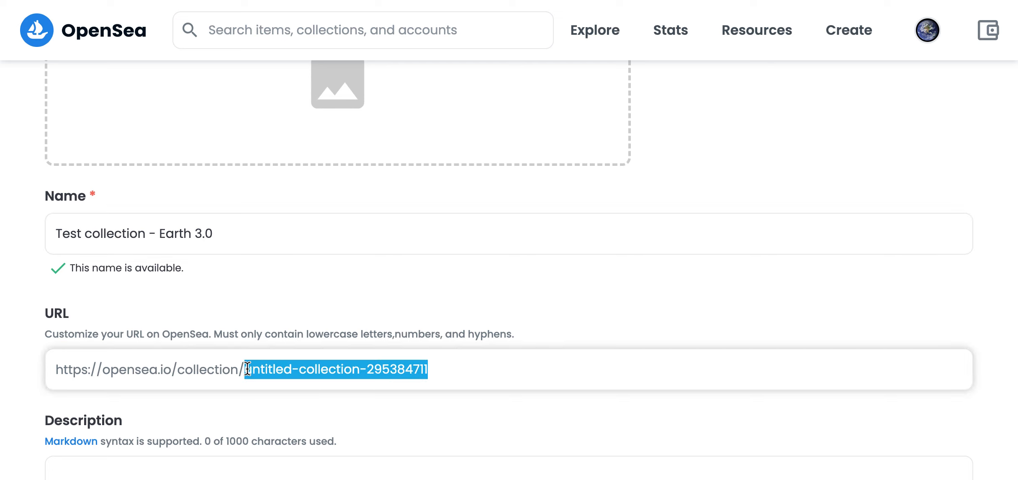
text(earth3_0)
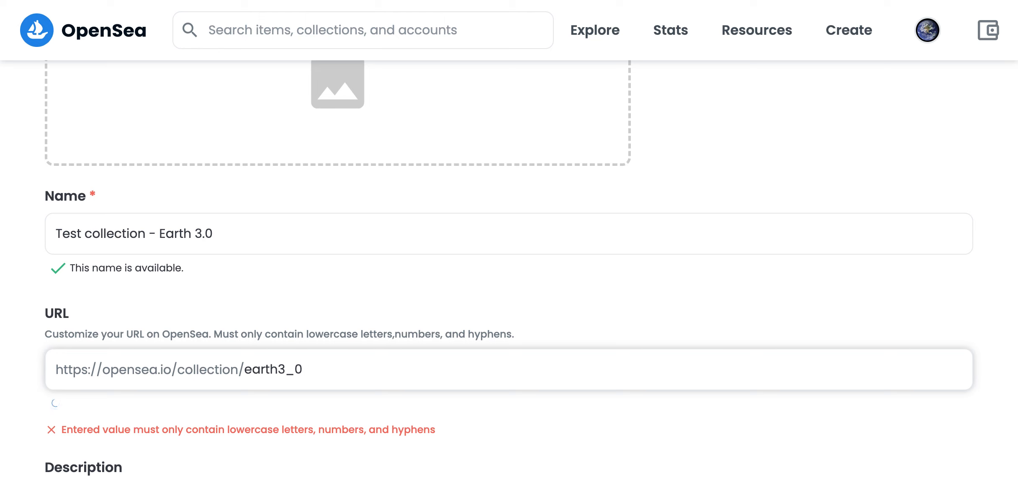
key(BackSpace)
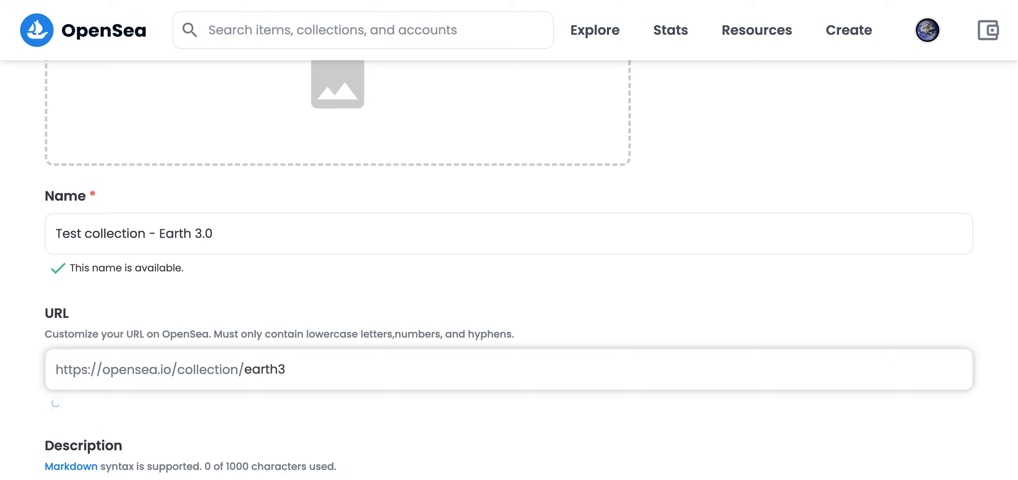
text(0-test-co)
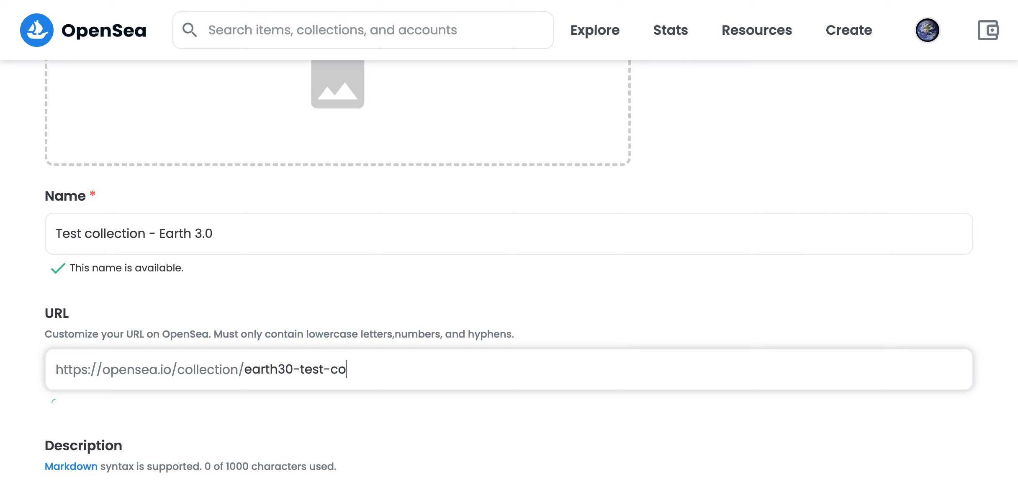
text(llecti)
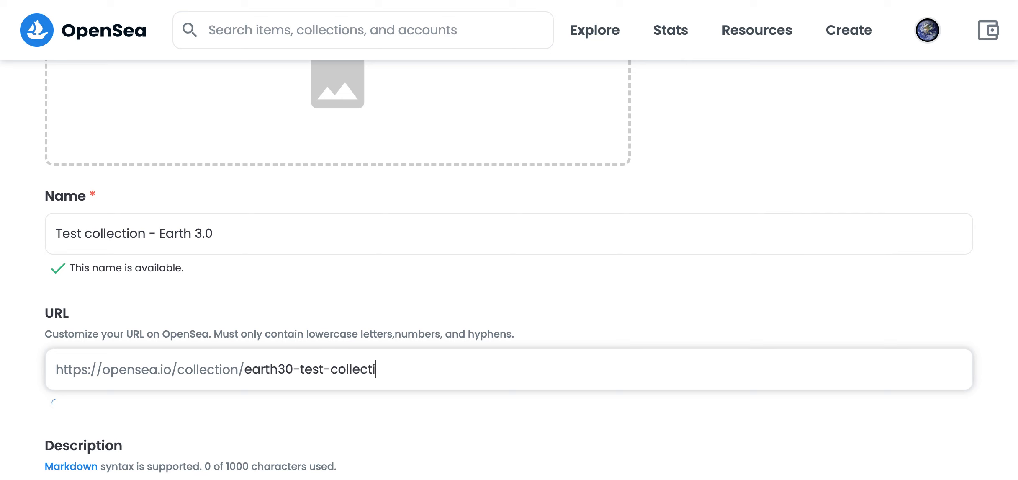
scroll(down, 3)
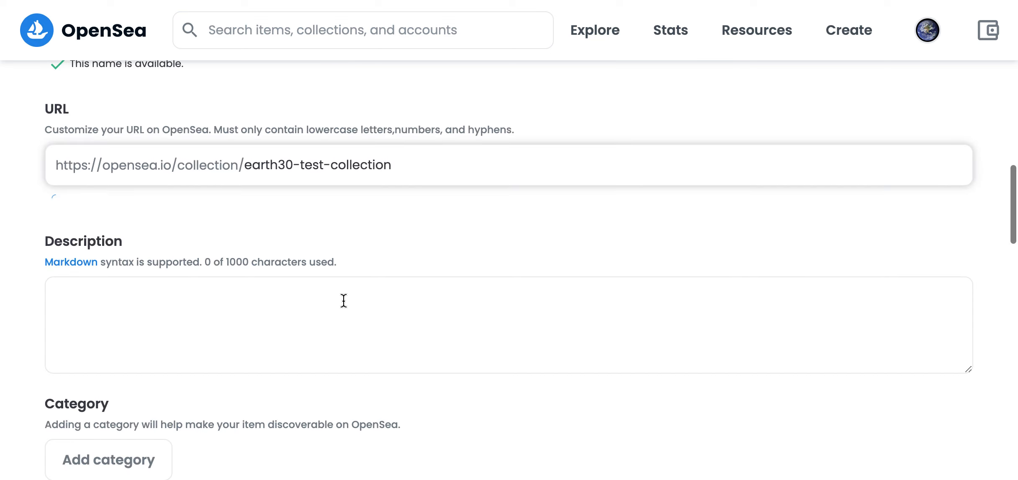
scroll(down, 3)
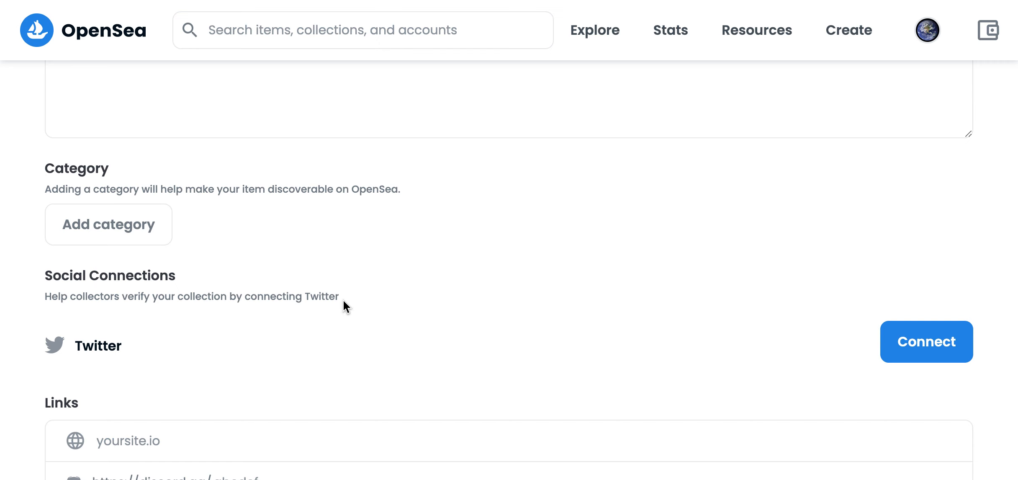
scroll(down, 3)
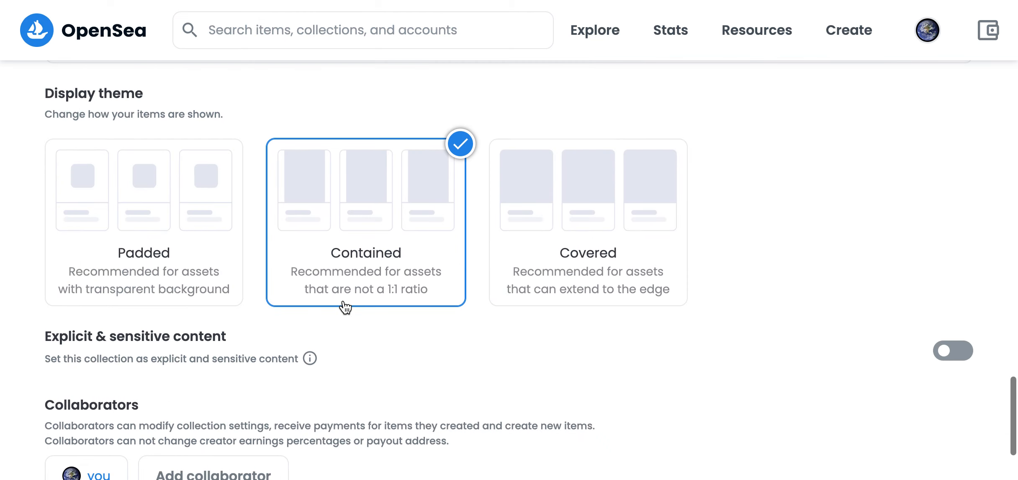
scroll(down, 3)
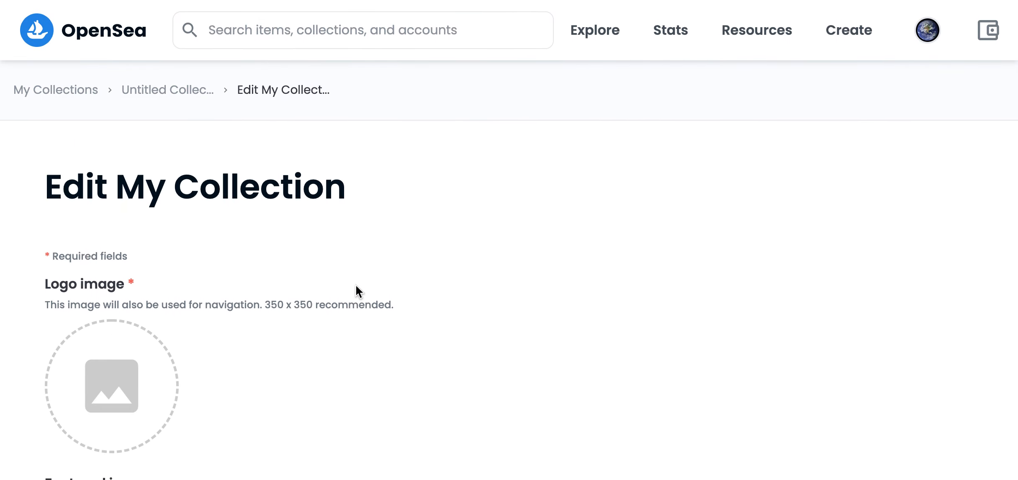
scroll(down, 3)
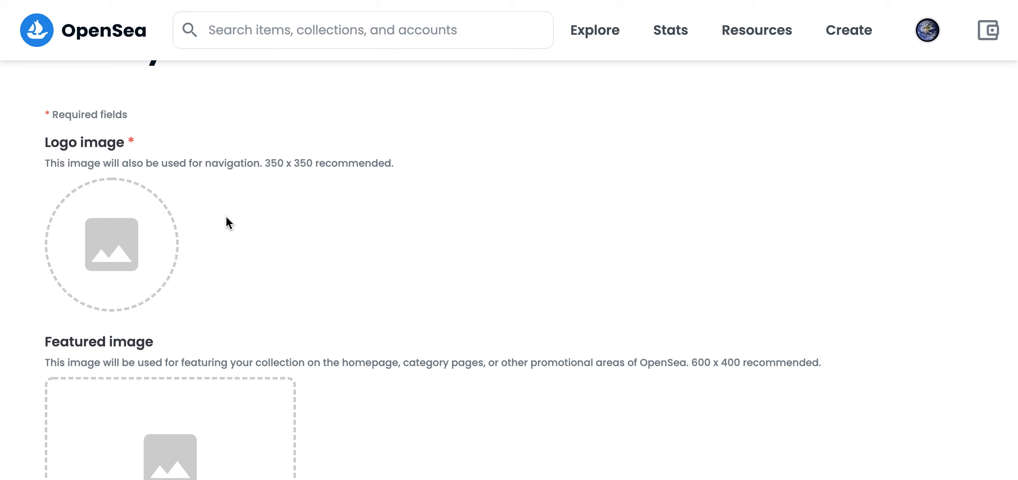
scroll(up, 3)
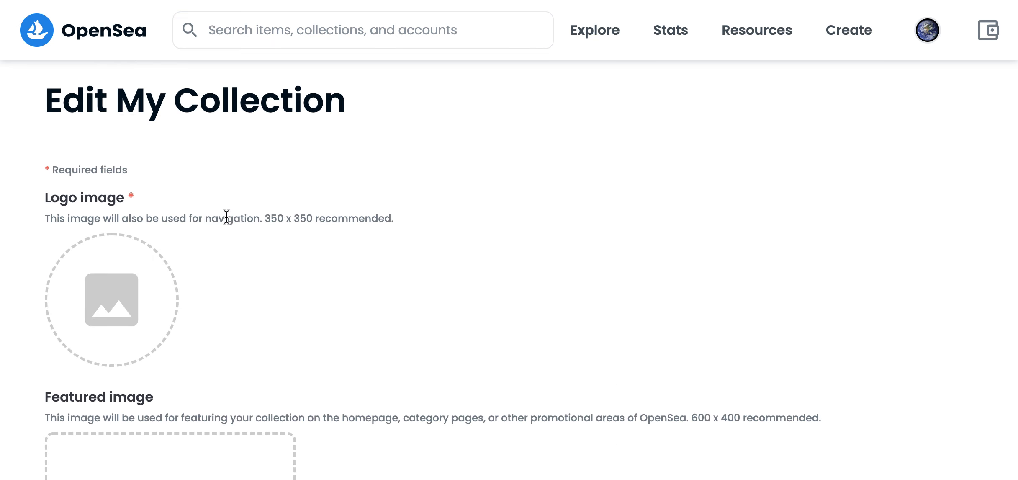
scroll(down, 3)
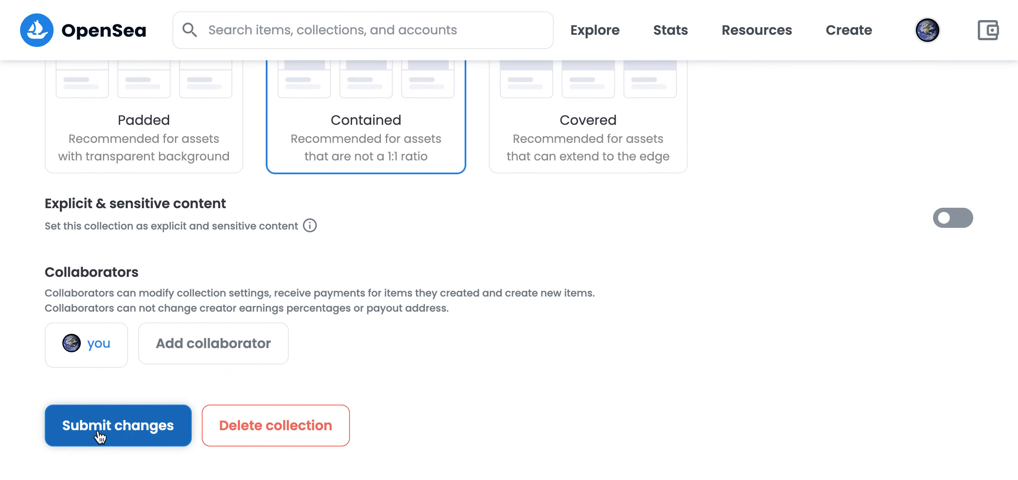
Submit the changes and confirm the URL change so OpenSea reports 'Updated!'.
click(117, 425)
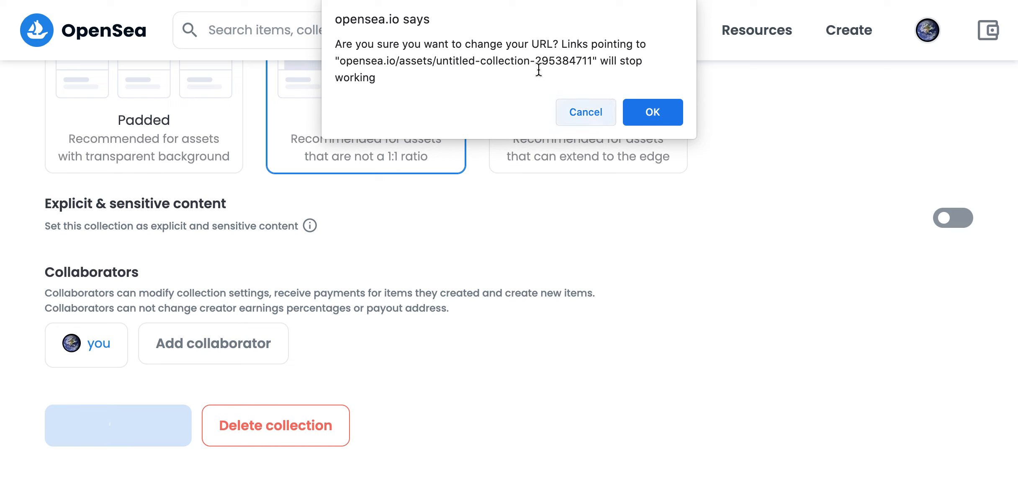
mouse_move(615, 99)
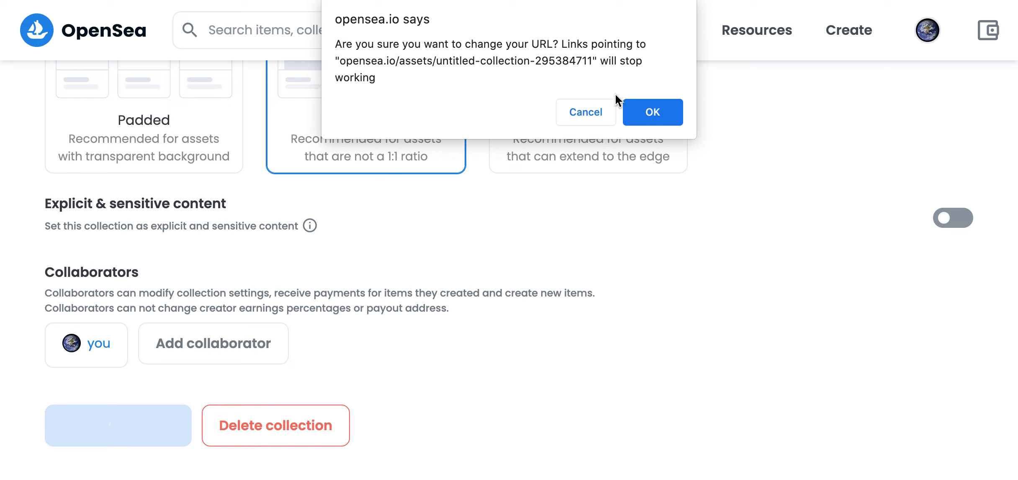
click(653, 111)
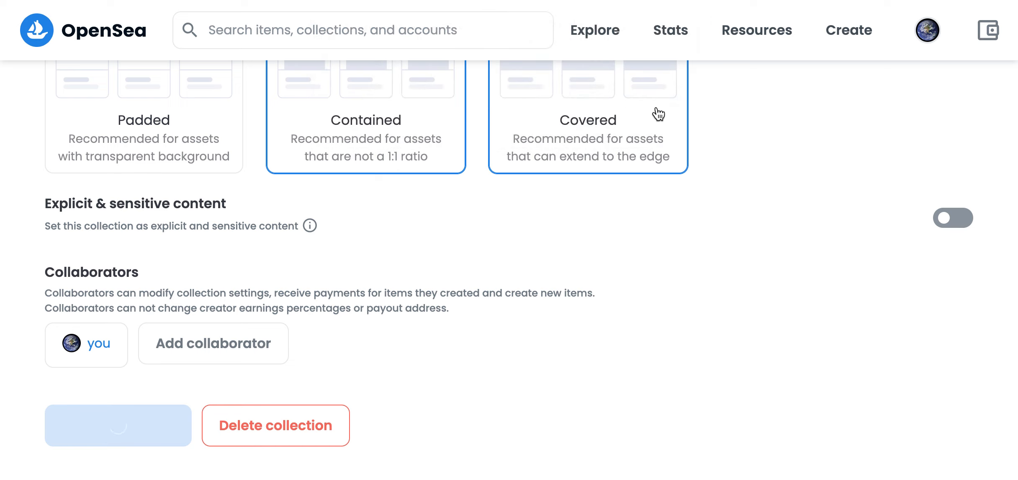
click(117, 426)
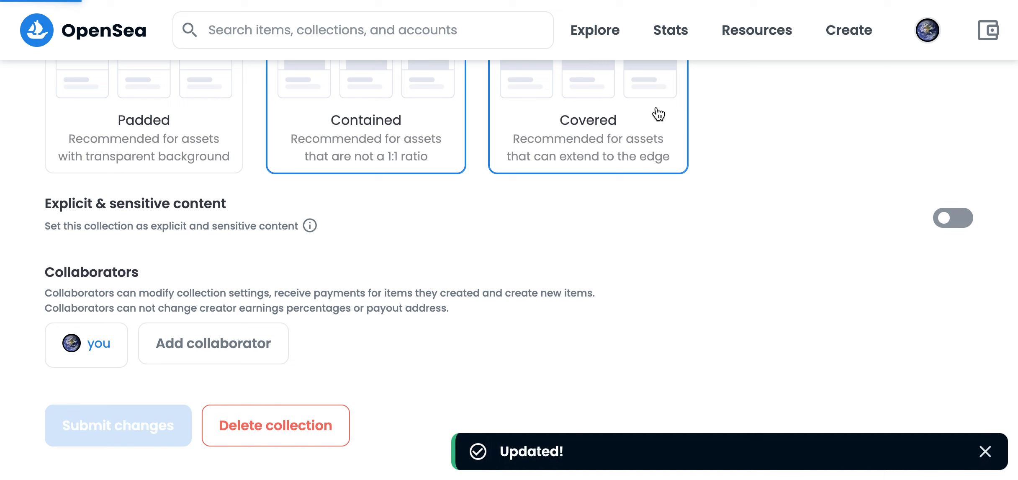
click(118, 425)
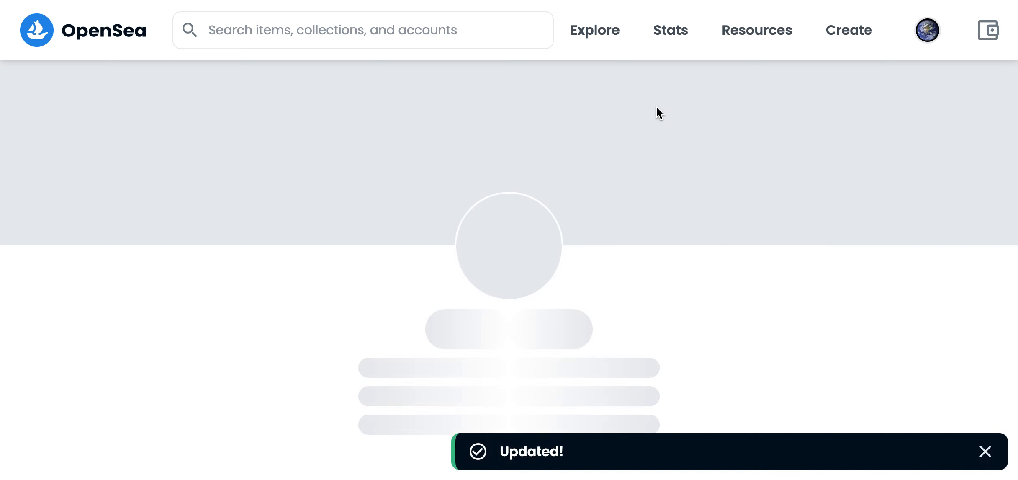